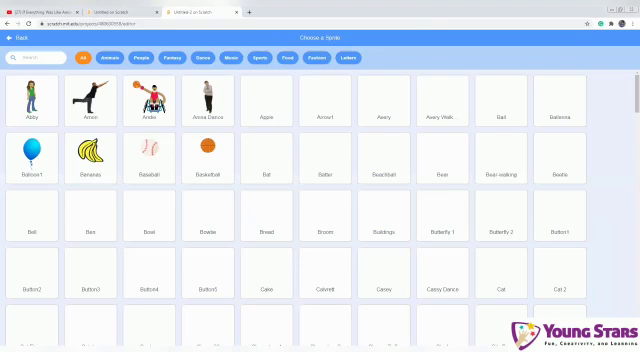
Scroll the sprite library to find the chick sprite
scroll("down", 3)
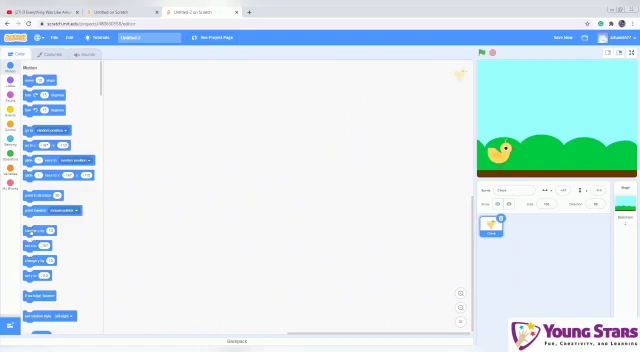
Place a 'change y by 10' block in the chick's code area to start its jump
left_click_drag(32, 230, 248, 160)
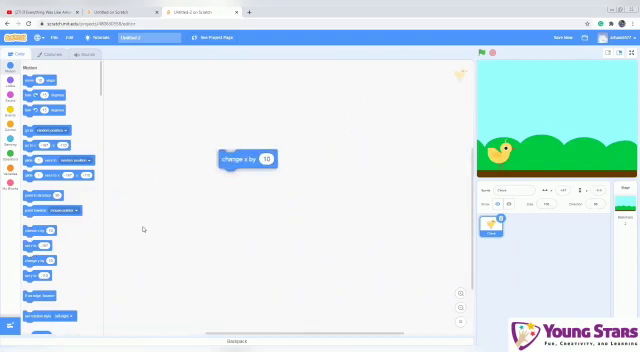
left_click_drag(248, 160, 216, 176)
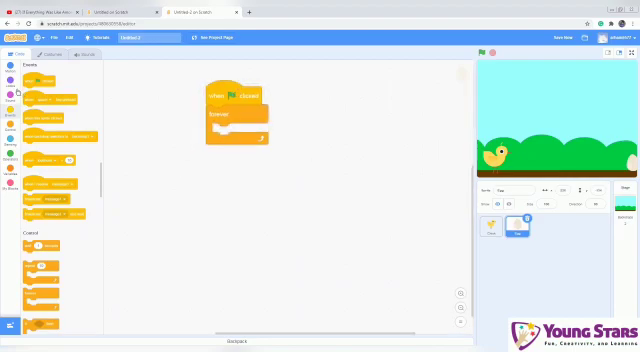
Add a Motion block into the egg's forever loop under the green-flag script
left_click(10, 72)
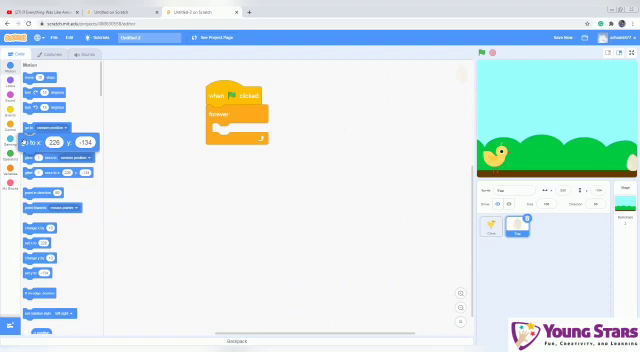
left_click_drag(44, 144, 240, 132)
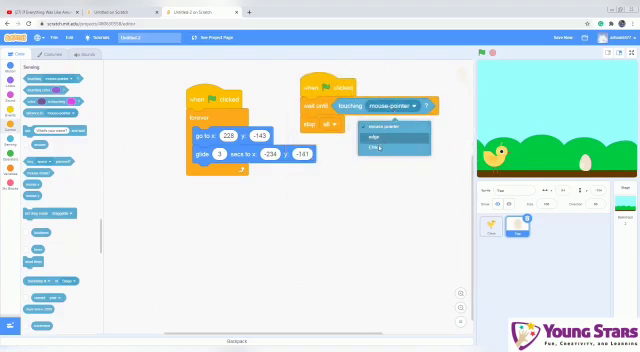
Set the egg's 'touching ?' sensing block to check for the Chick
left_click(376, 152)
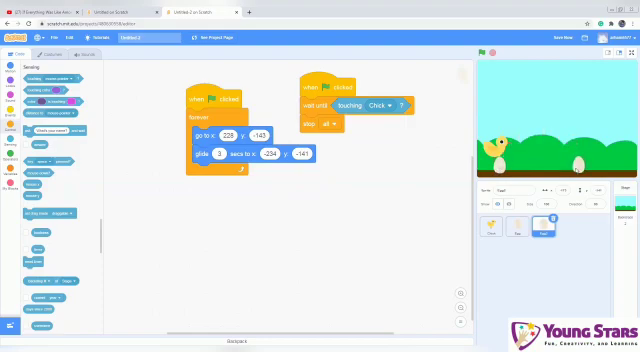
Run the game to test the collision stop with two eggs on the ground
left_click(512, 228)
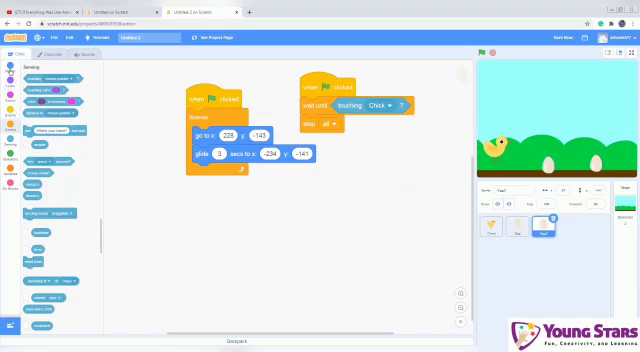
left_click(12, 64)
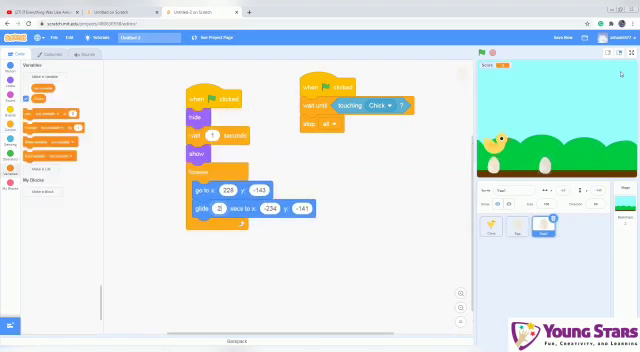
Show the score variable counter on the stage
left_click(620, 38)
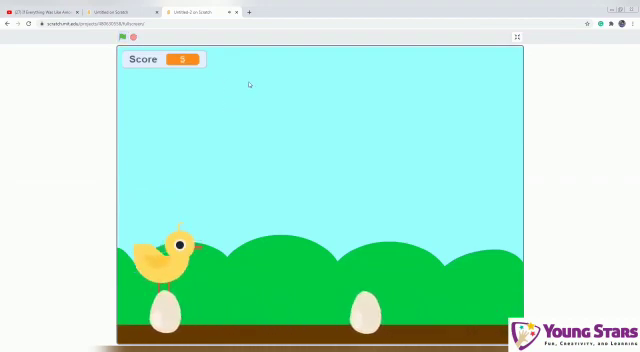
Play the game full screen until the score reaches 12, then return to the editor
left_click(124, 36)
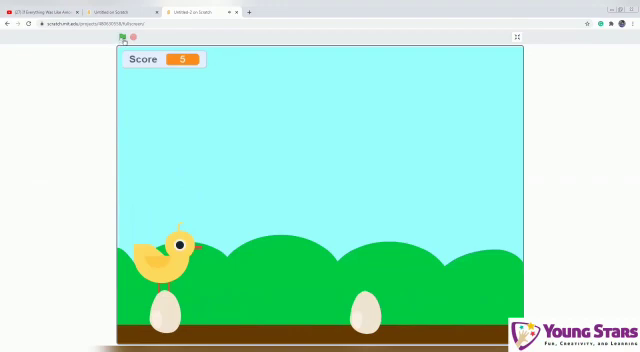
left_click(122, 36)
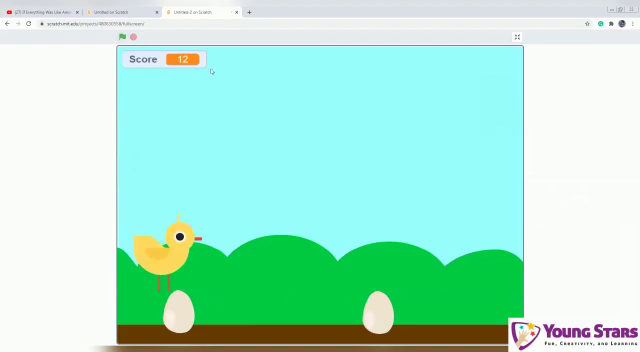
left_click(516, 36)
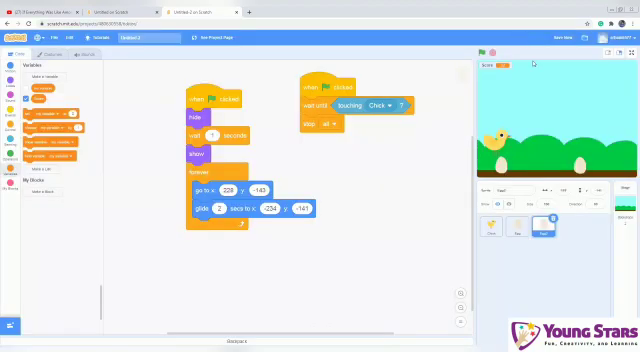
mouse_move(412, 132)
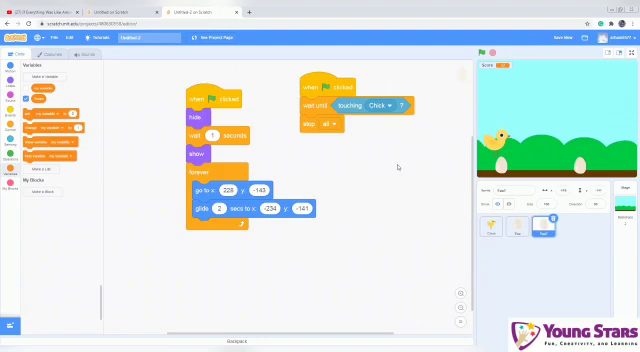
mouse_move(332, 264)
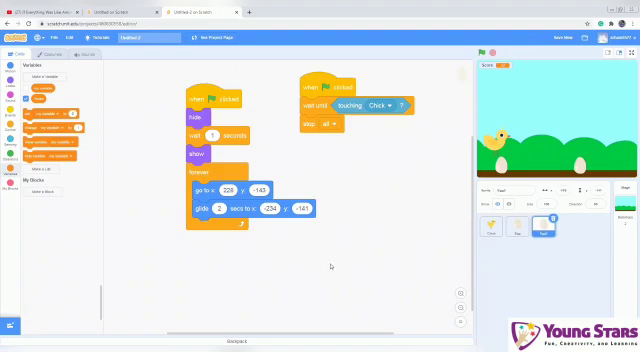